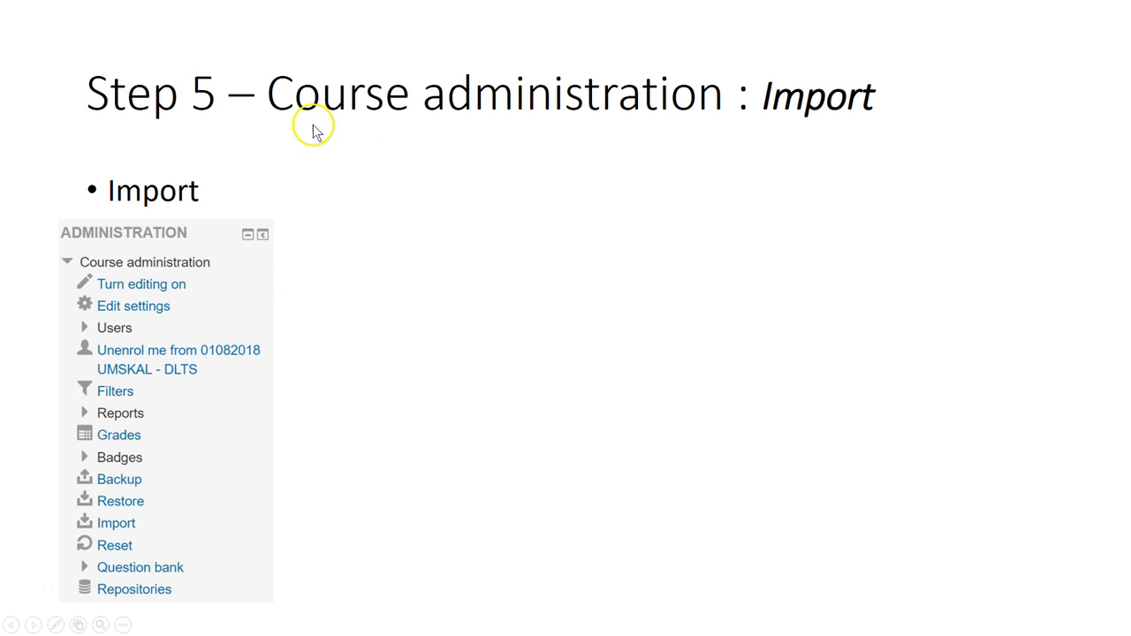
mouse_move(921, 74)
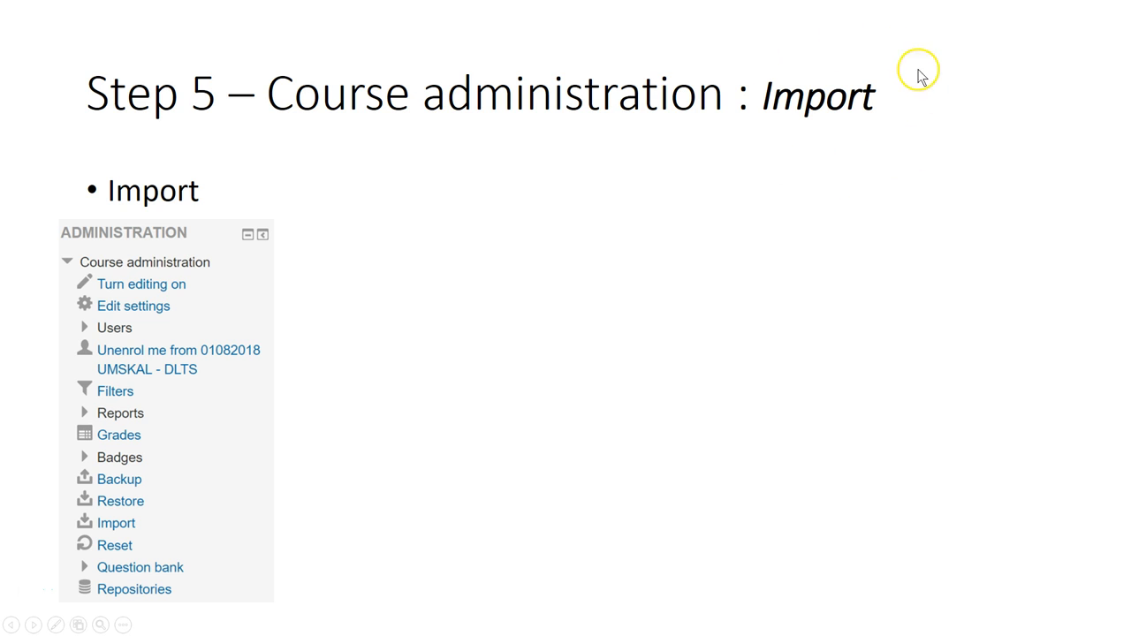
mouse_move(893, 110)
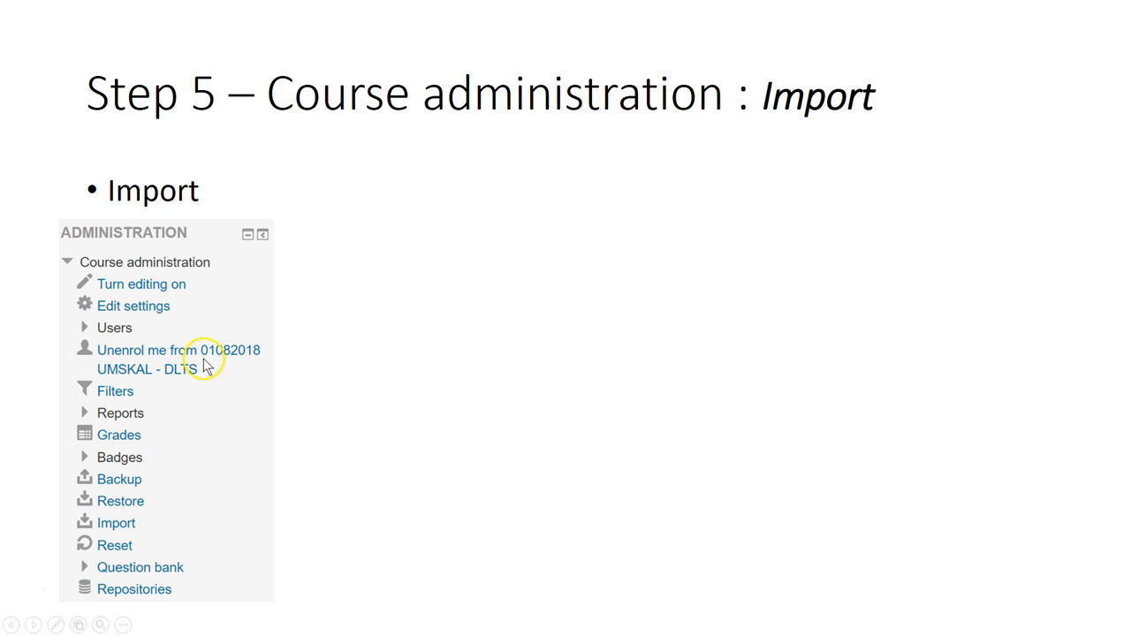
mouse_move(138, 262)
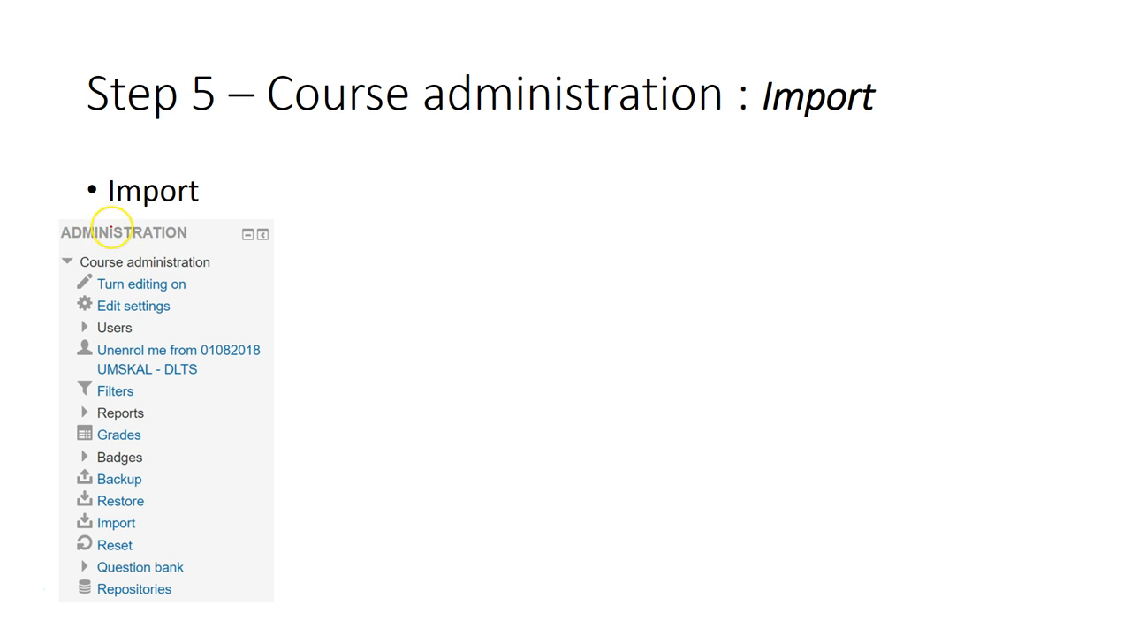
Step: Underline the ADMINISTRATION heading on the course administration slide with the red pen
left_click_drag(44, 246, 221, 231)
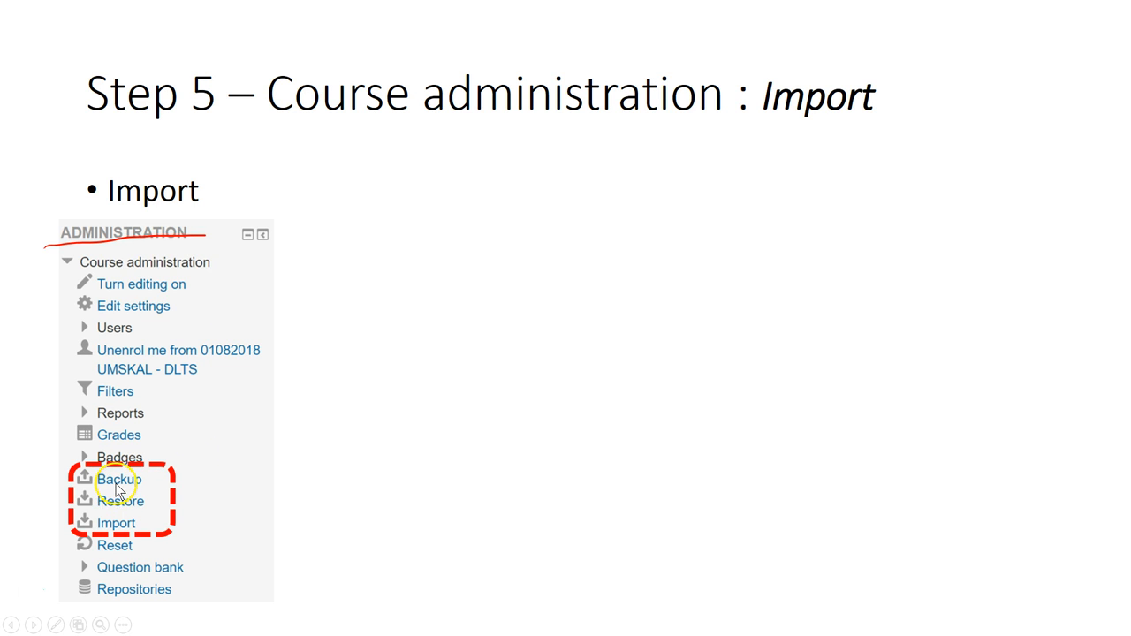
mouse_move(120, 509)
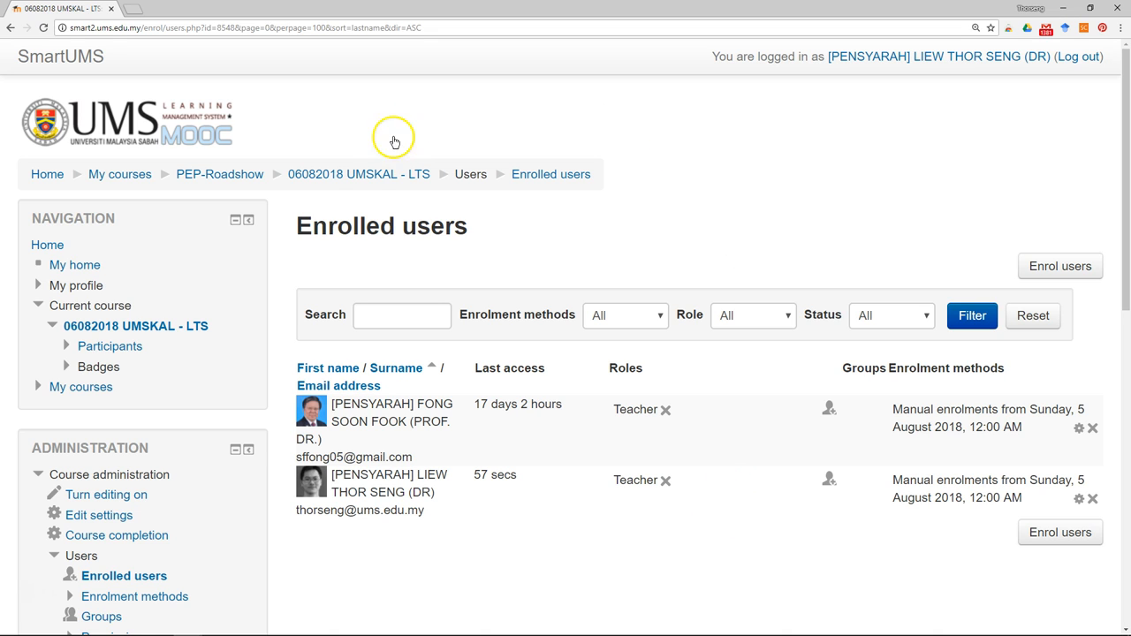
Step: Go back via the 06082018 UMSKAL - LTS breadcrumb and scroll to the Administration block's Import entry
left_click(359, 175)
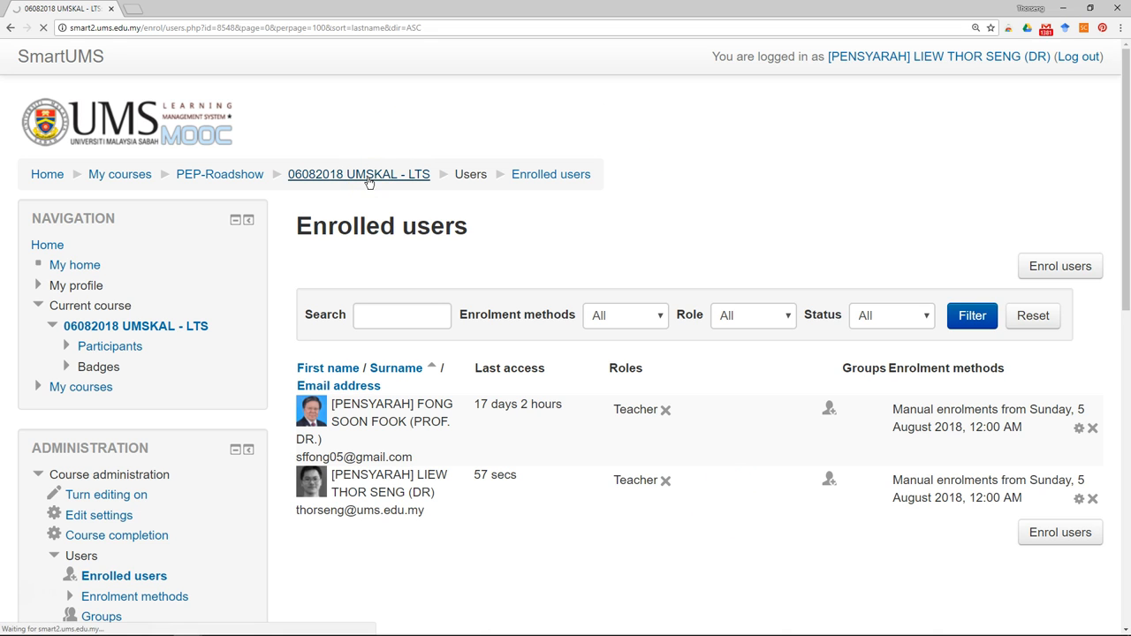
left_click(357, 175)
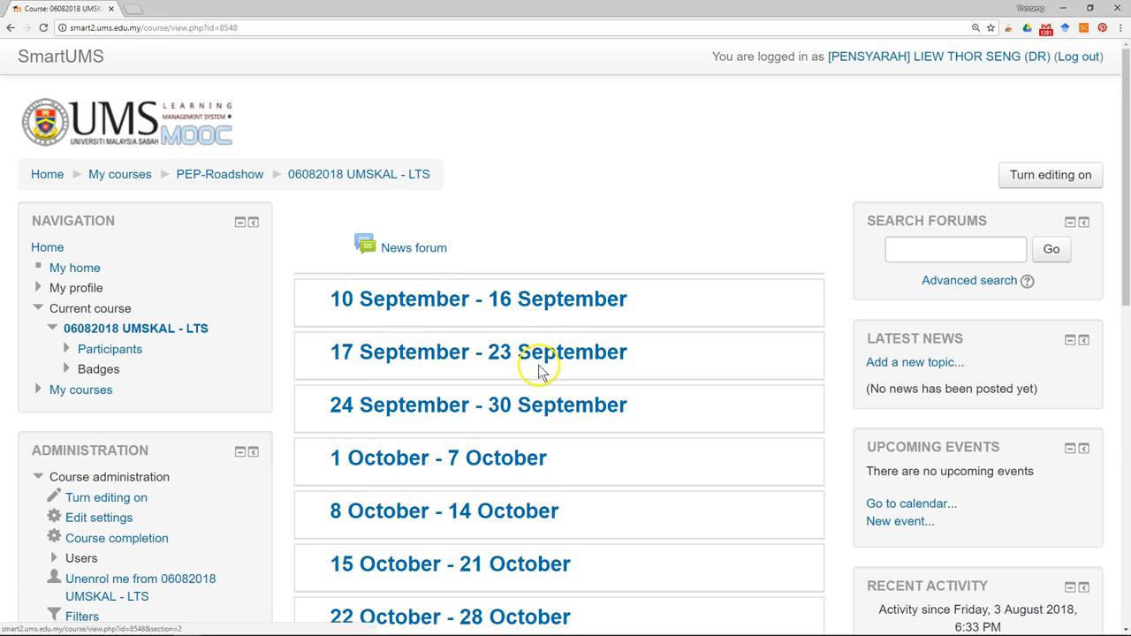
scroll("down", 3)
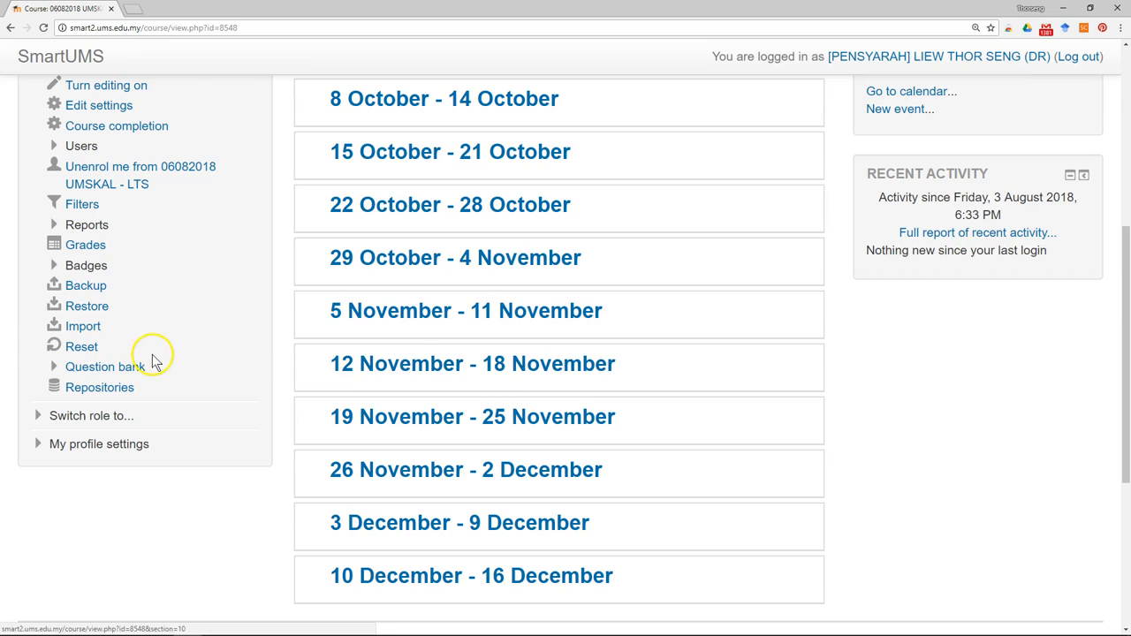
left_click(81, 326)
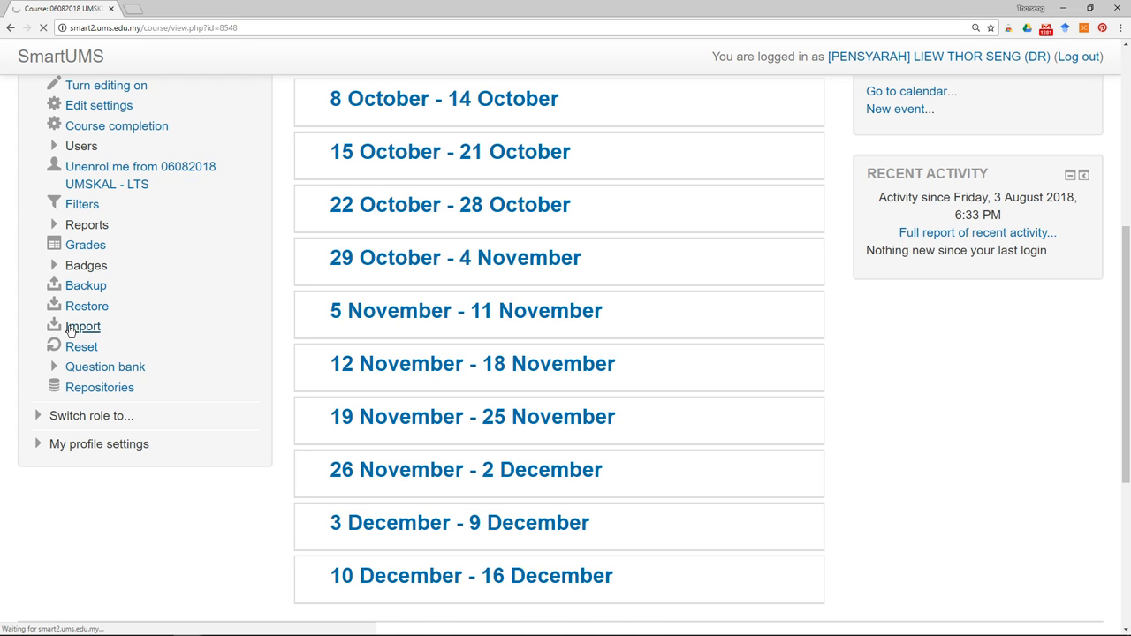
Step: Start an import, search "bio" and select SB30303 [1-2017/2018] as the source course
left_click(79, 325)
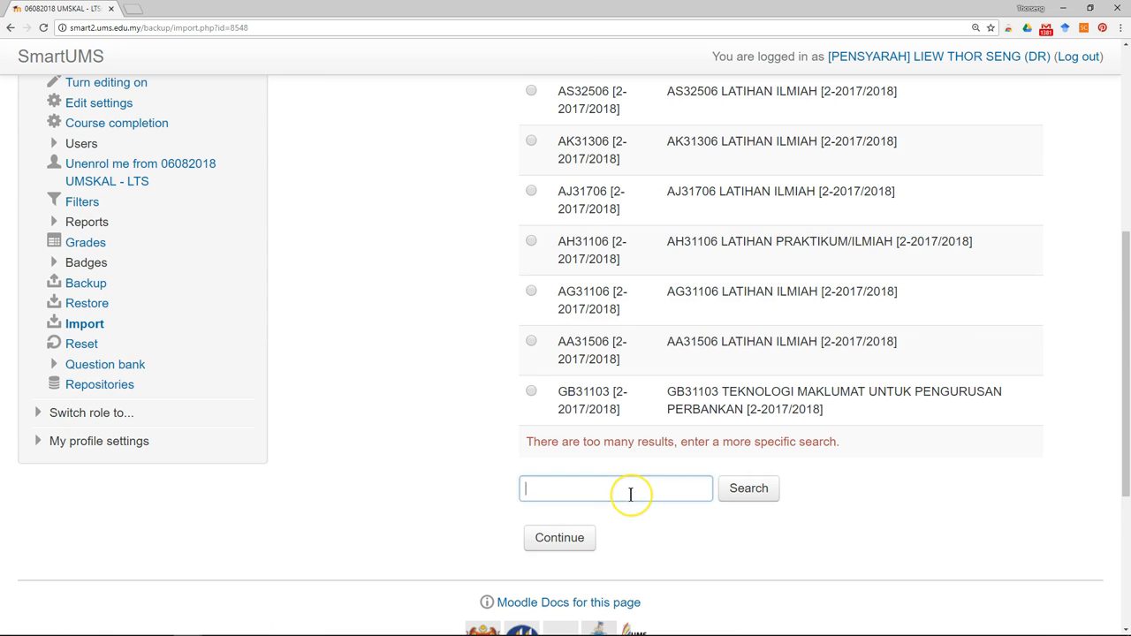
type("biolo")
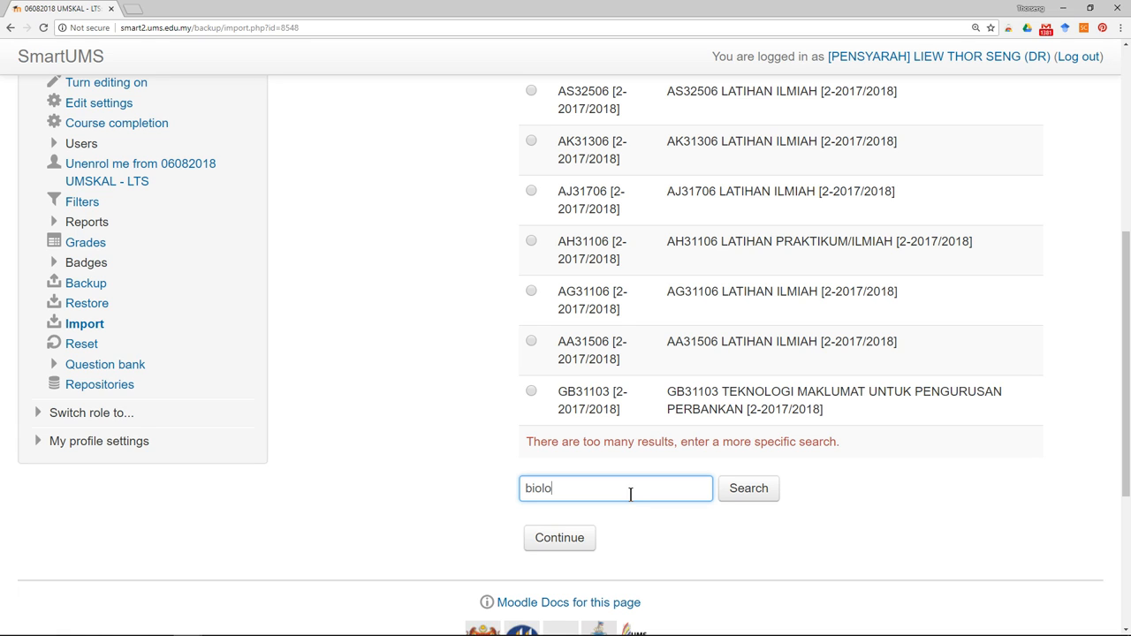
left_click(749, 488)
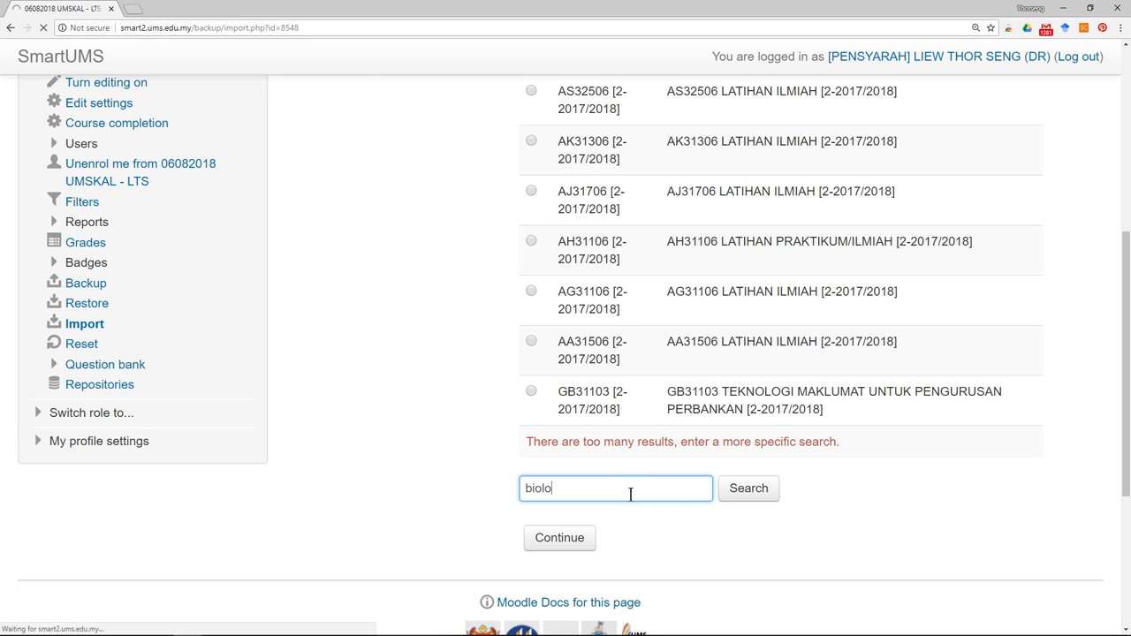
left_click(750, 488)
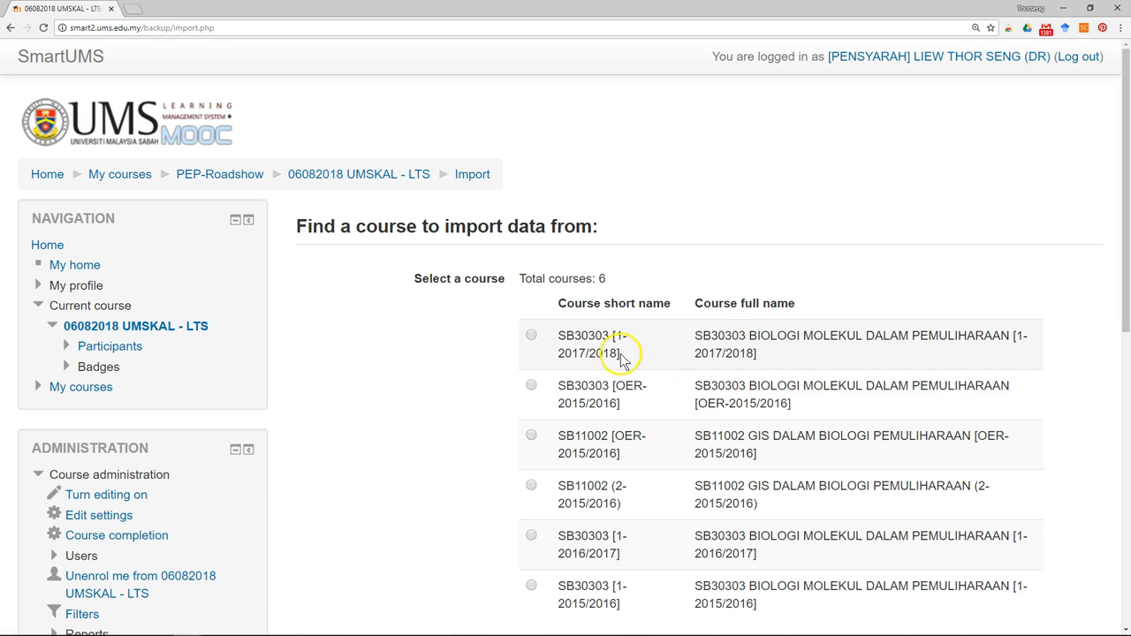
left_click(531, 336)
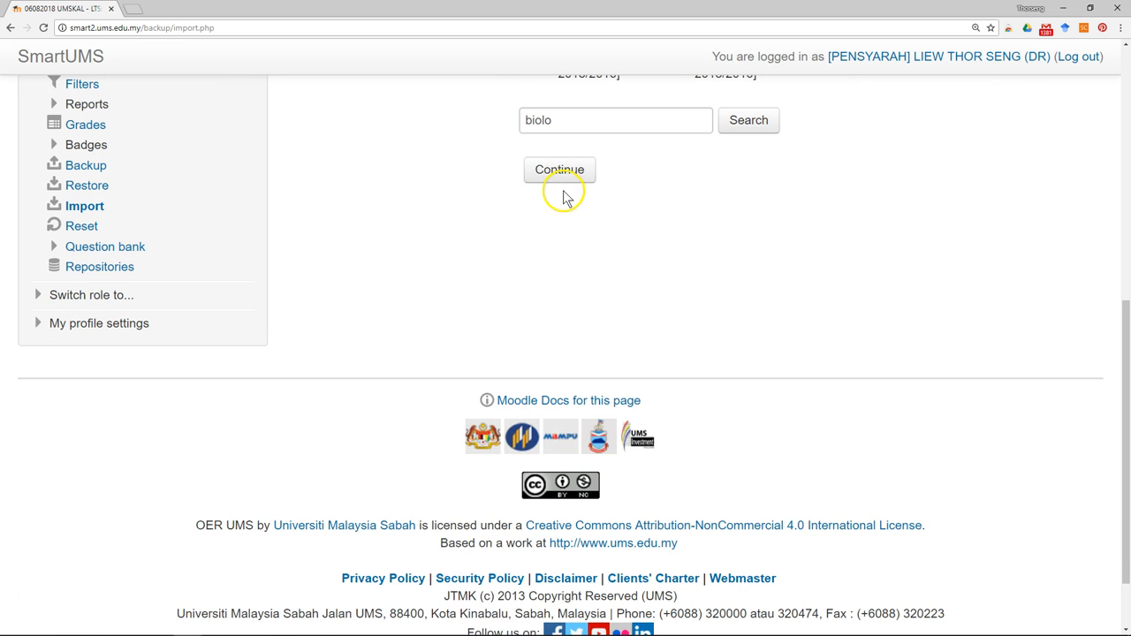
Step: Continue with the chosen source course to reach the import's Backup settings
left_click(558, 170)
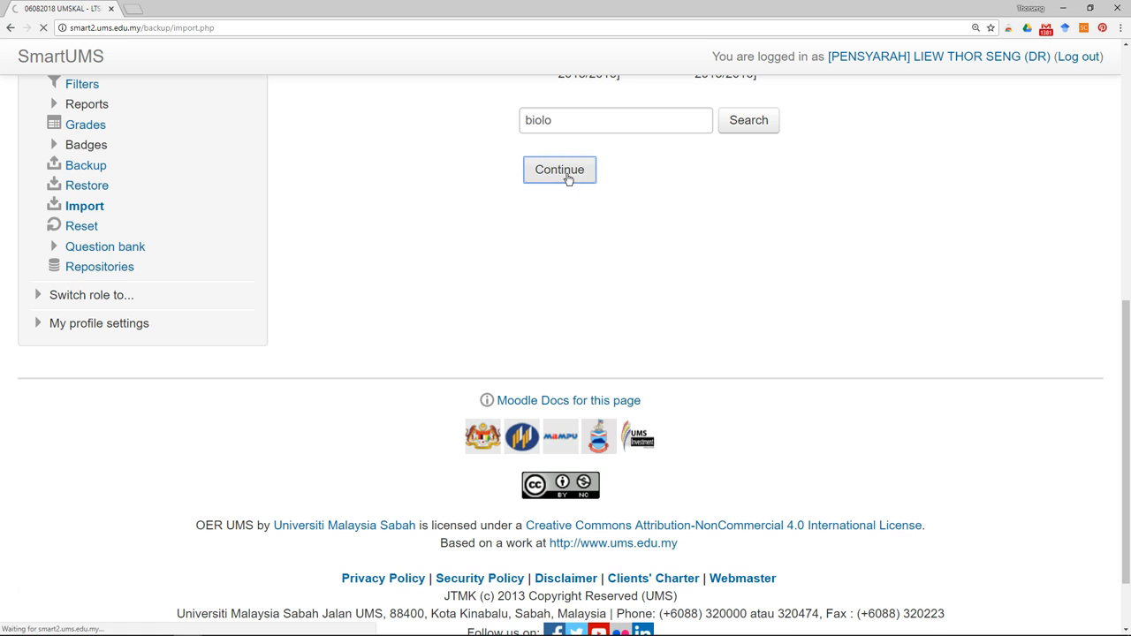
left_click(559, 170)
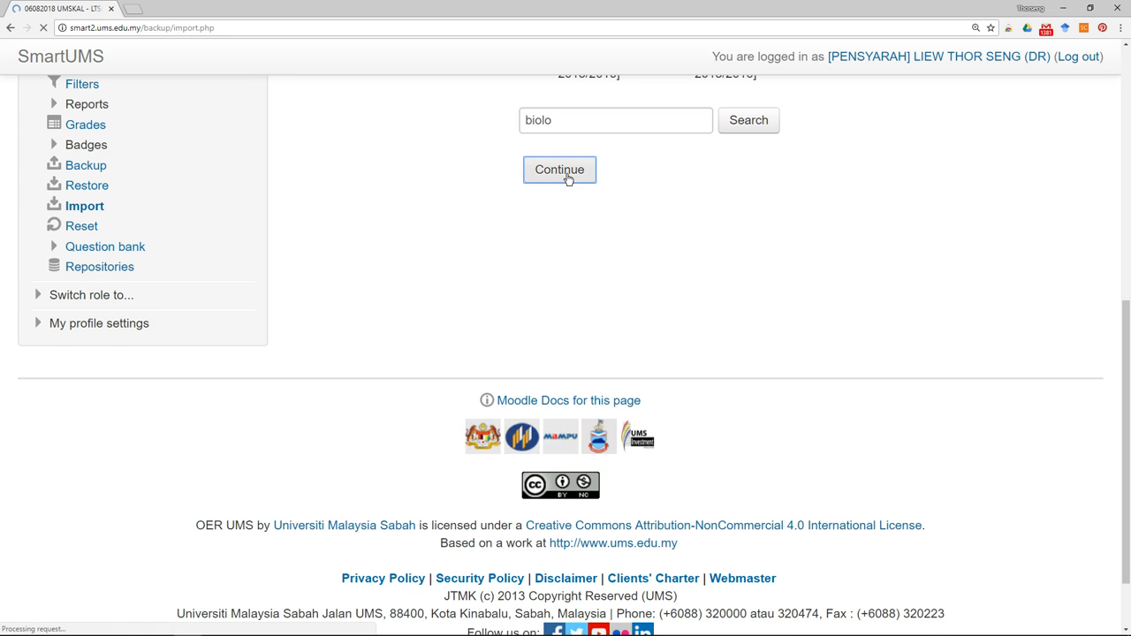
left_click(559, 169)
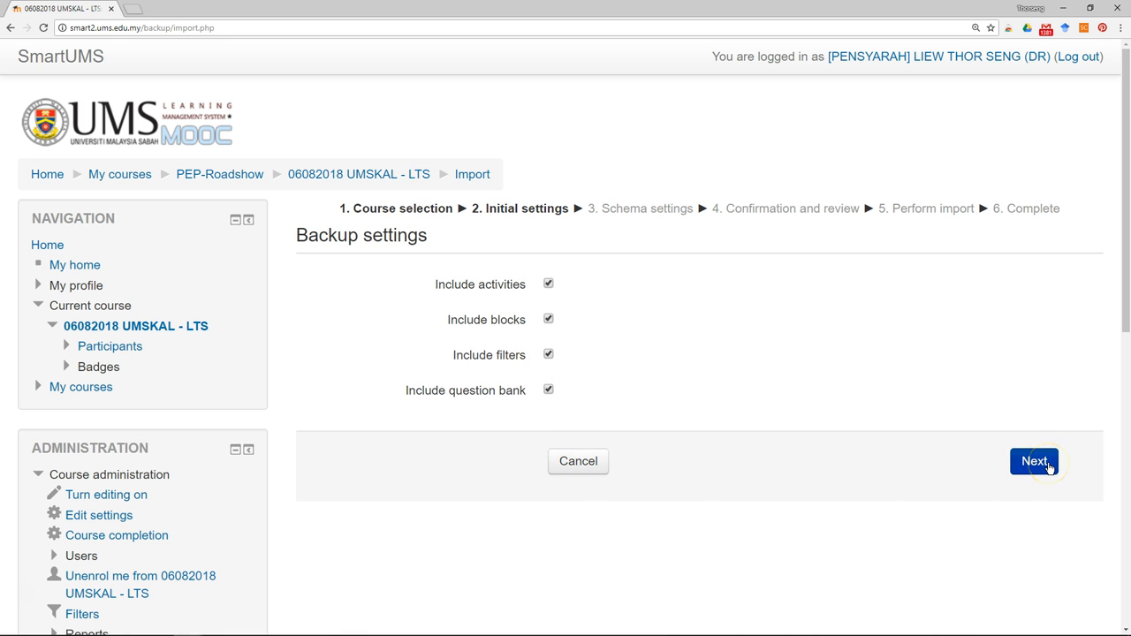
Step: Accept the default backup settings and, in Schema settings, include only the SB30303 introduction items
left_click(1036, 463)
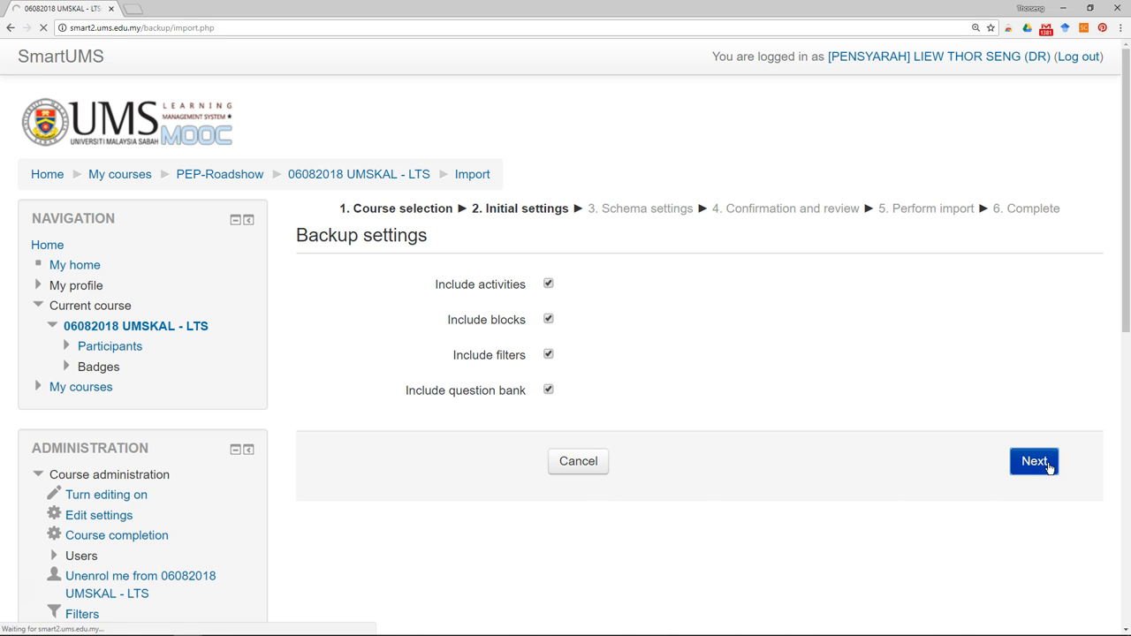
left_click(1036, 463)
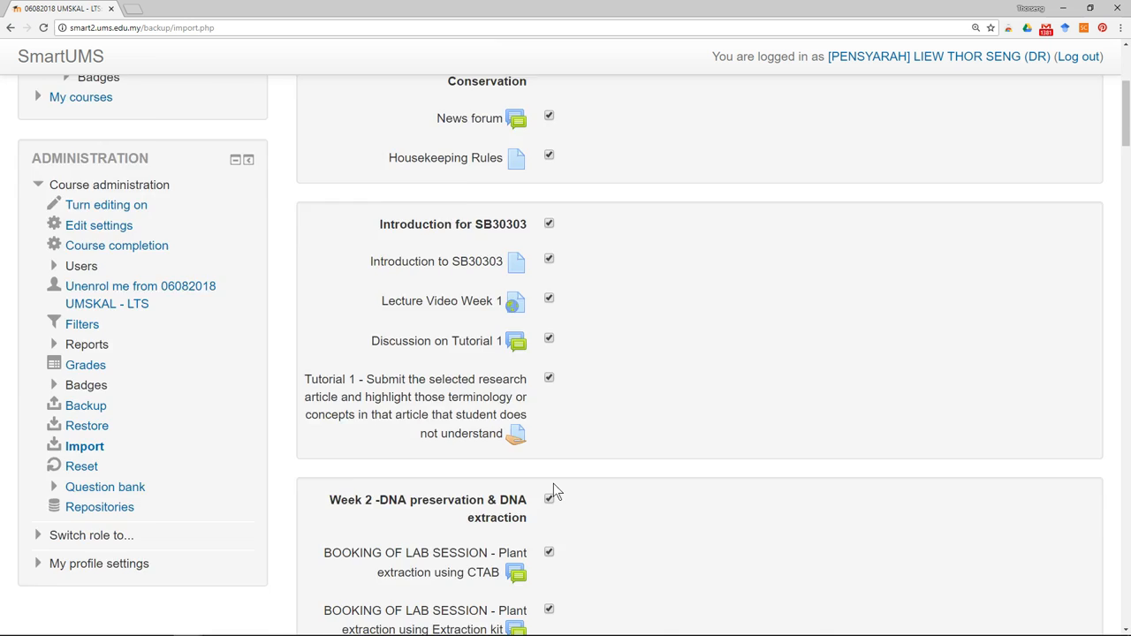
left_click(583, 290)
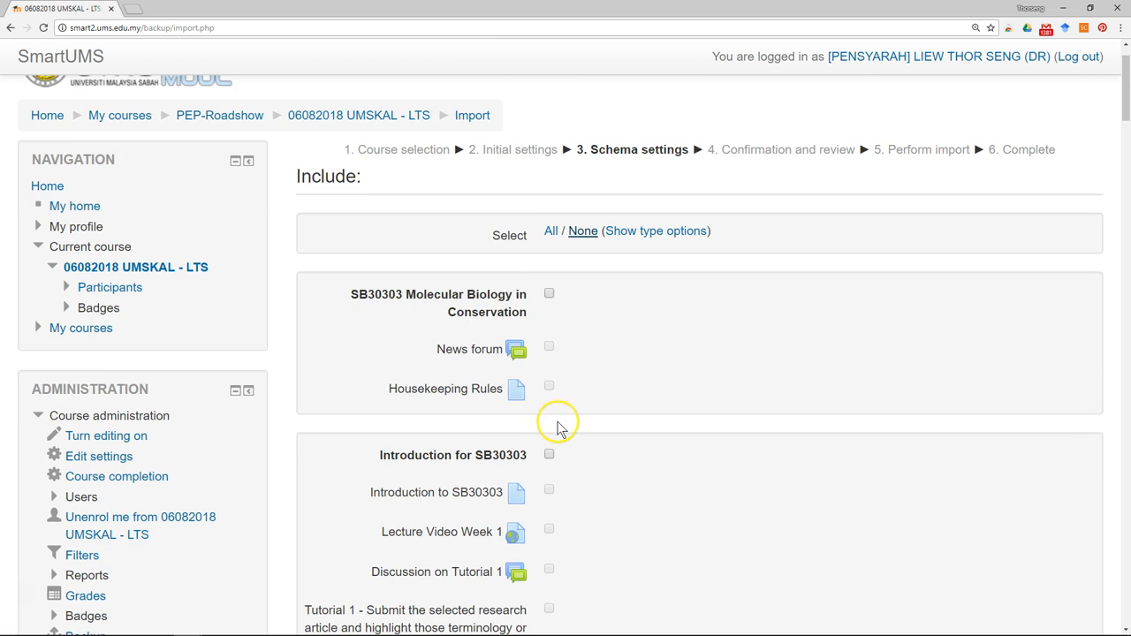
scroll("down", 3)
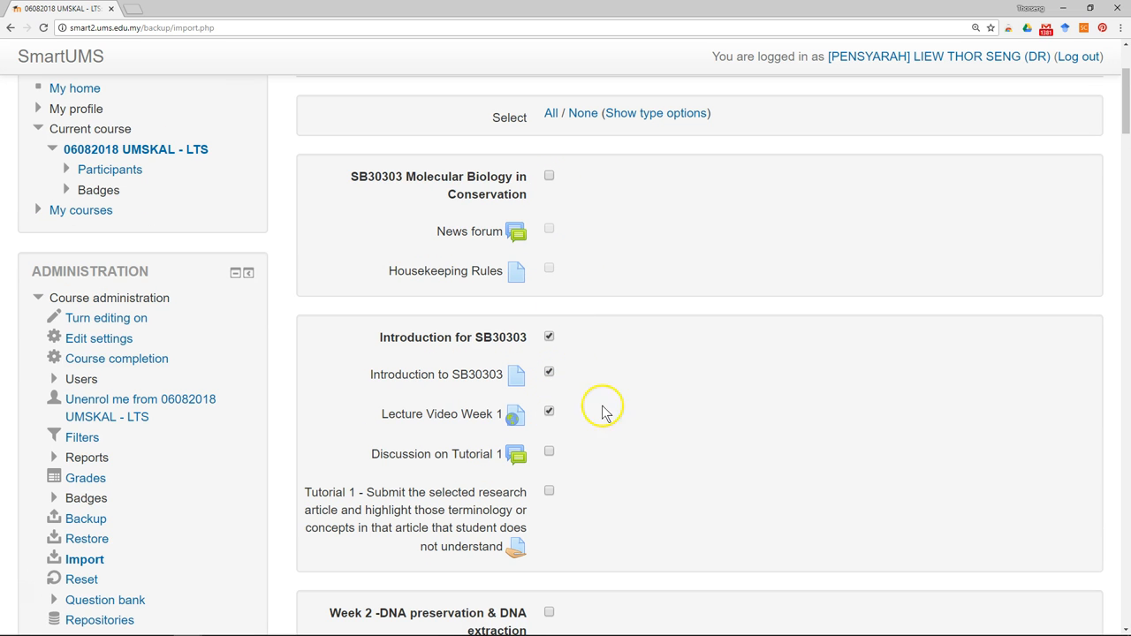
scroll("down", 3)
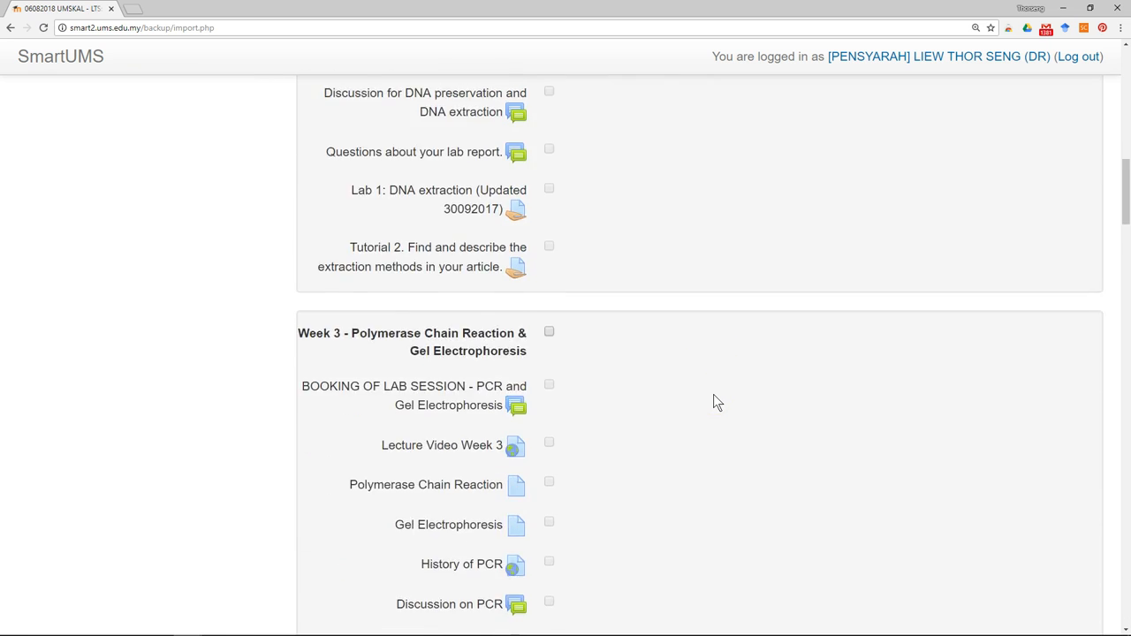
scroll("down", 3)
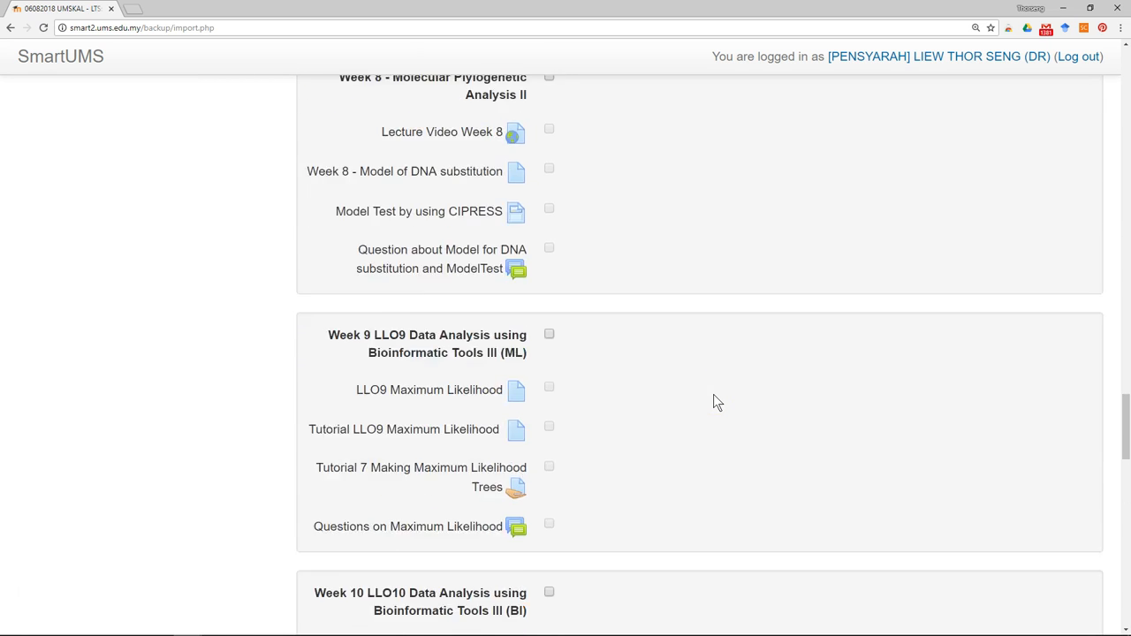
scroll("down", 3)
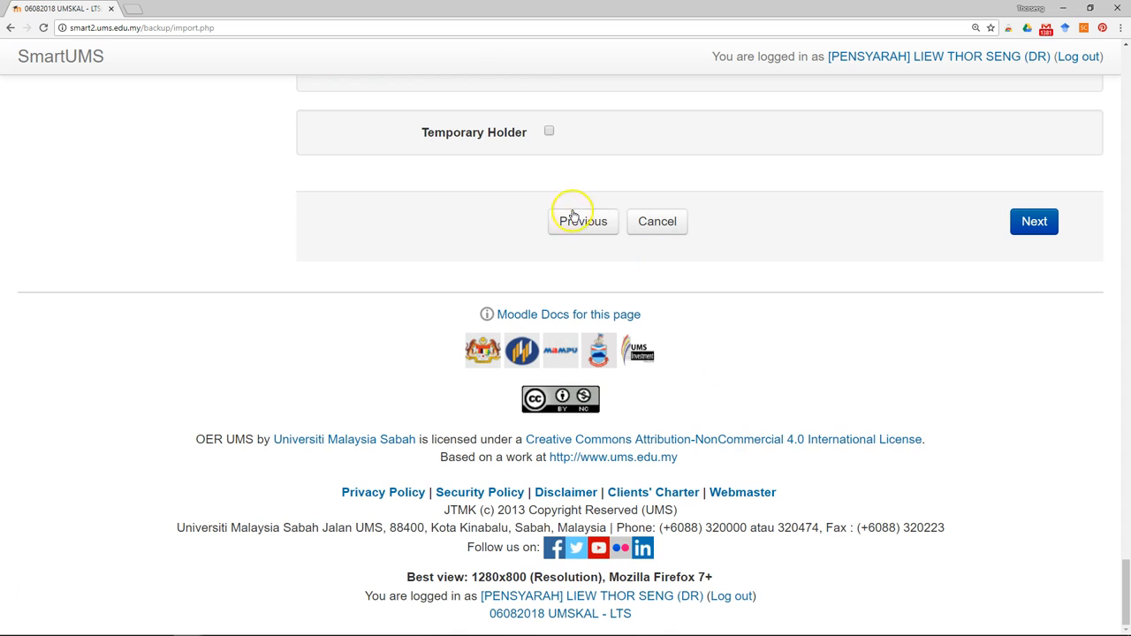
Step: Advance to the confirmation page and review the ticked introduction items
left_click(1032, 221)
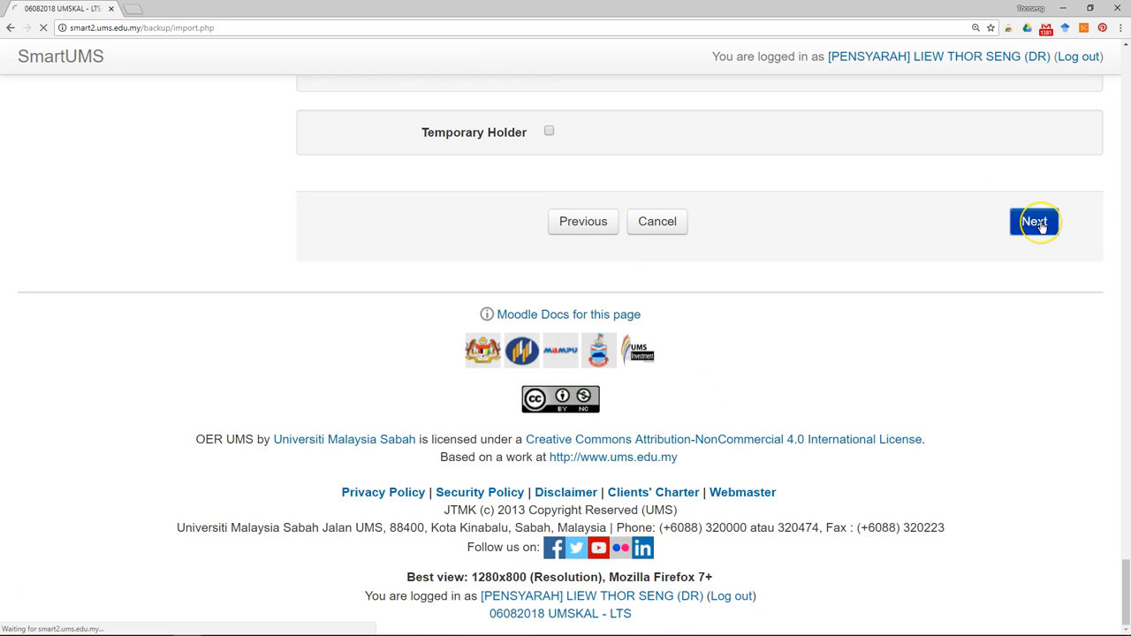
left_click(1034, 221)
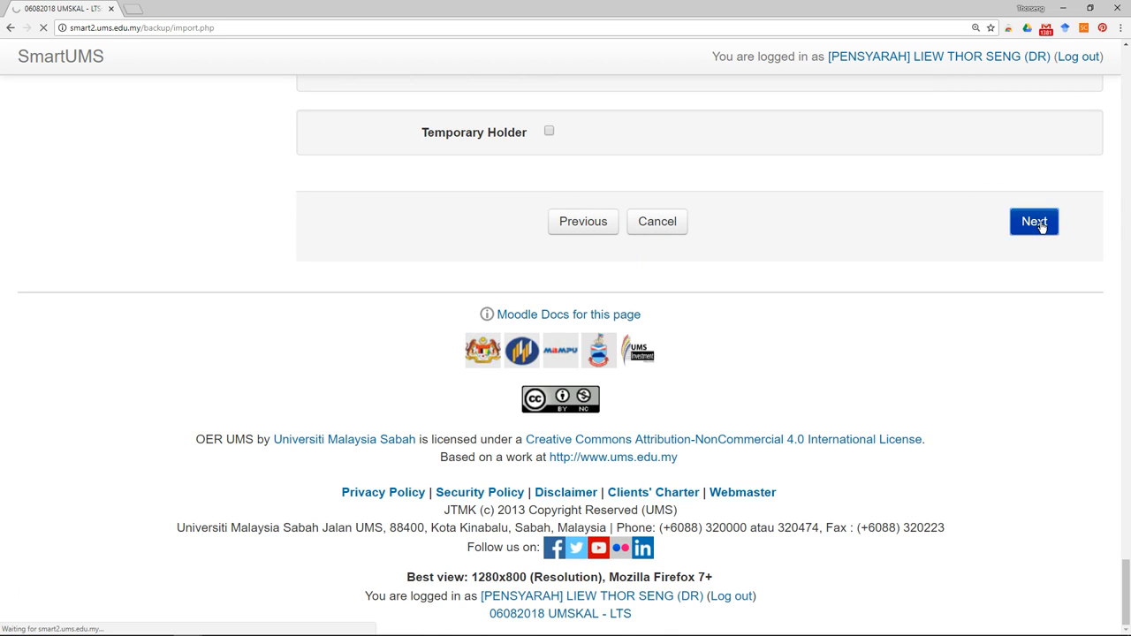
left_click(1033, 221)
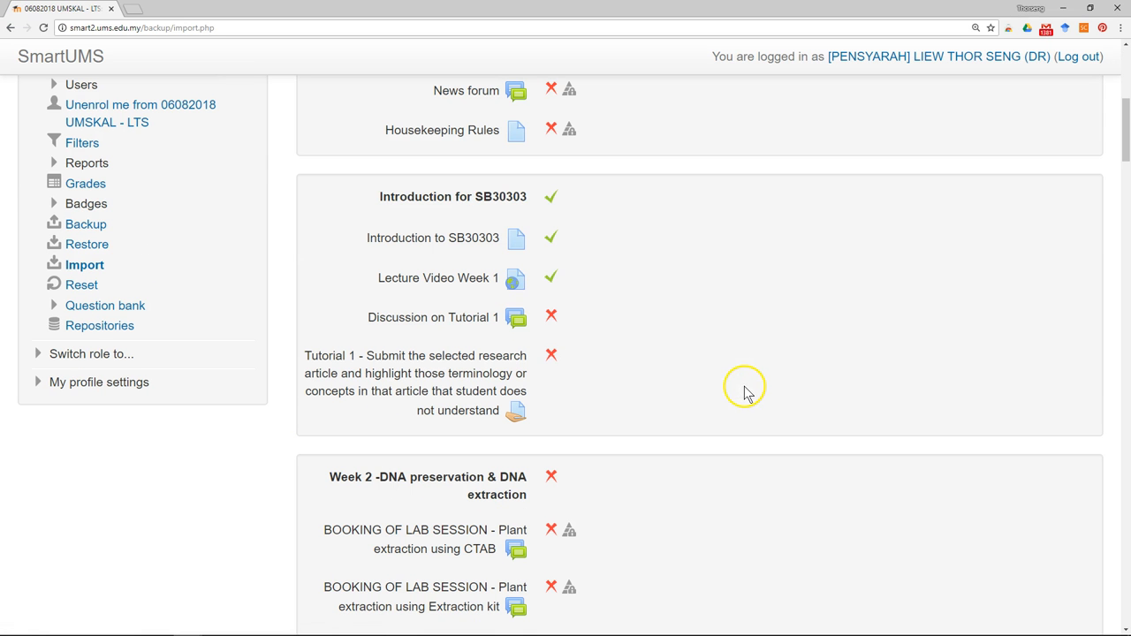
mouse_move(746, 387)
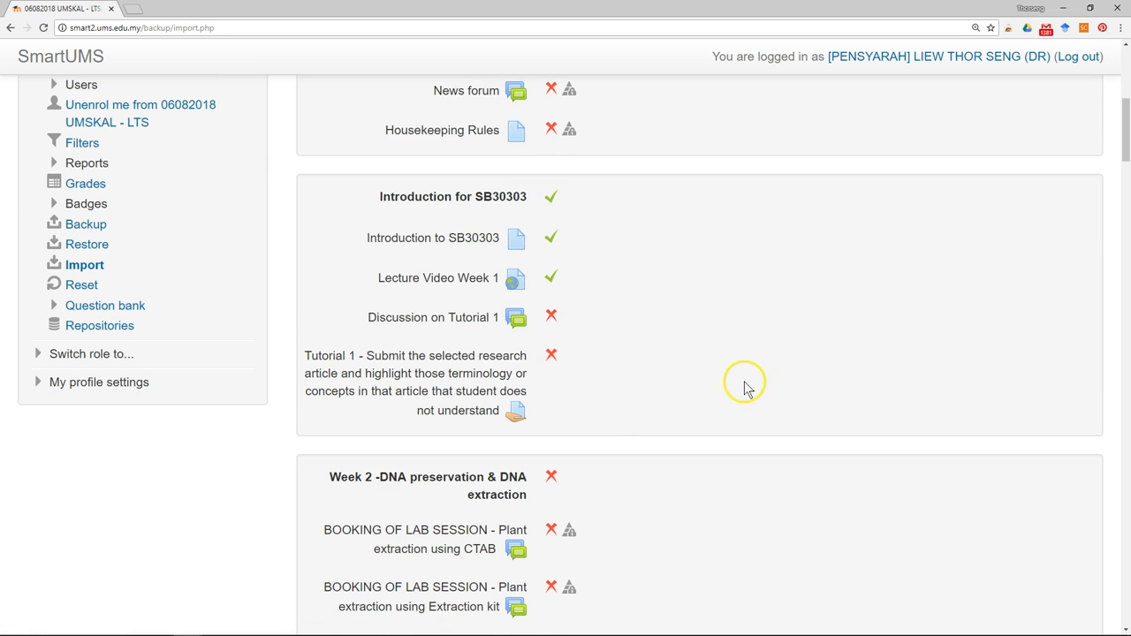
scroll("down", 3)
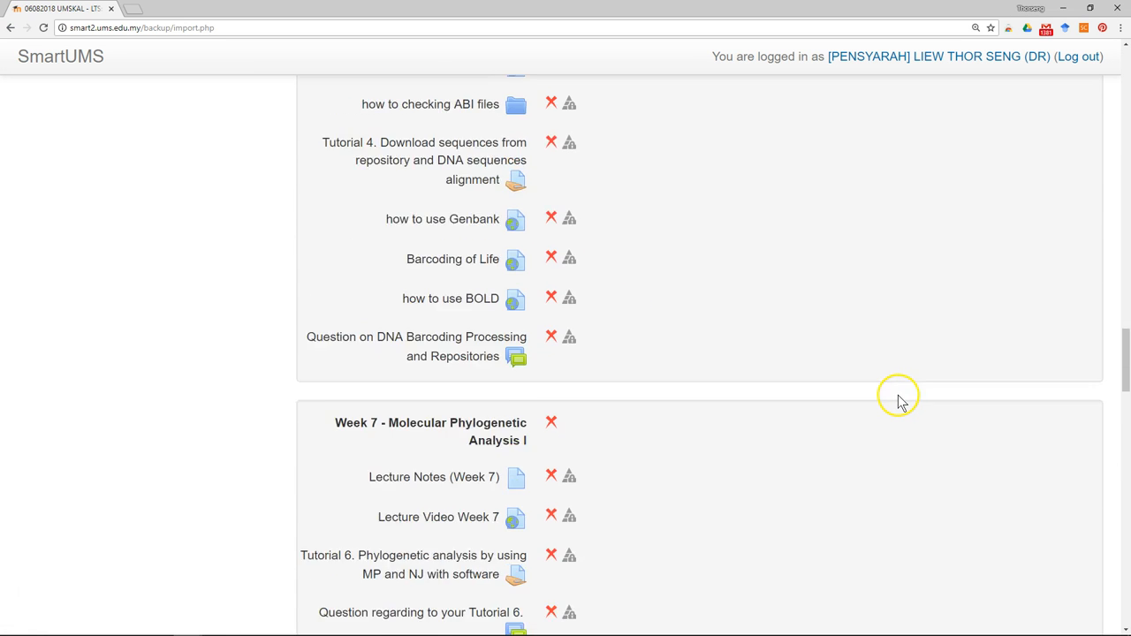
scroll("down", 3)
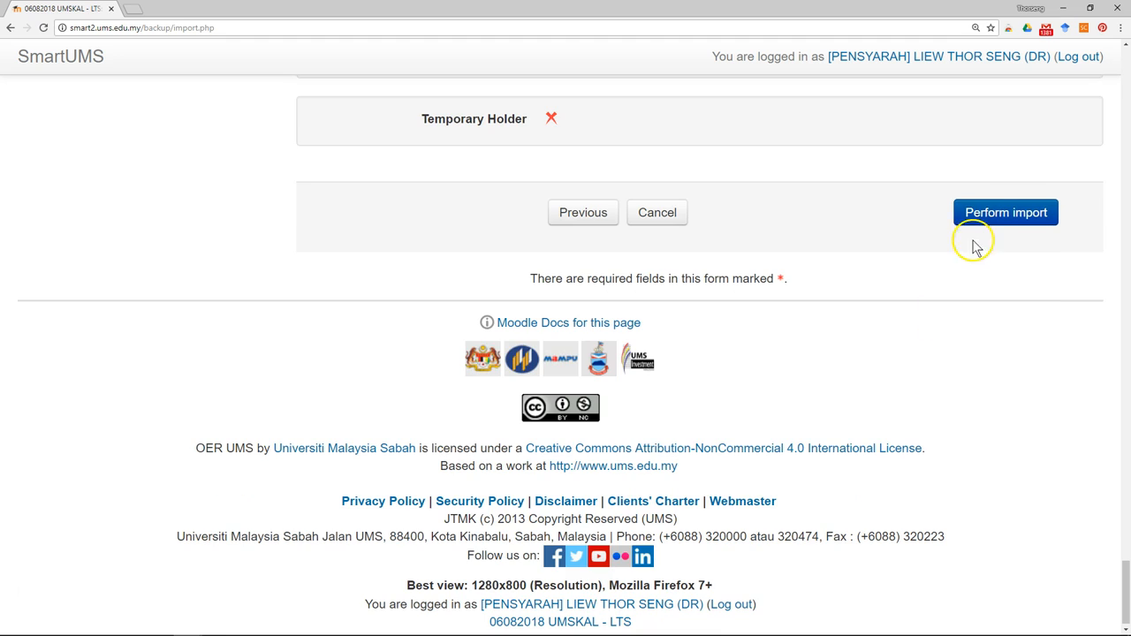
Step: Perform the import so the materials are copied into 06082018 UMSKAL - LTS
left_click(1006, 212)
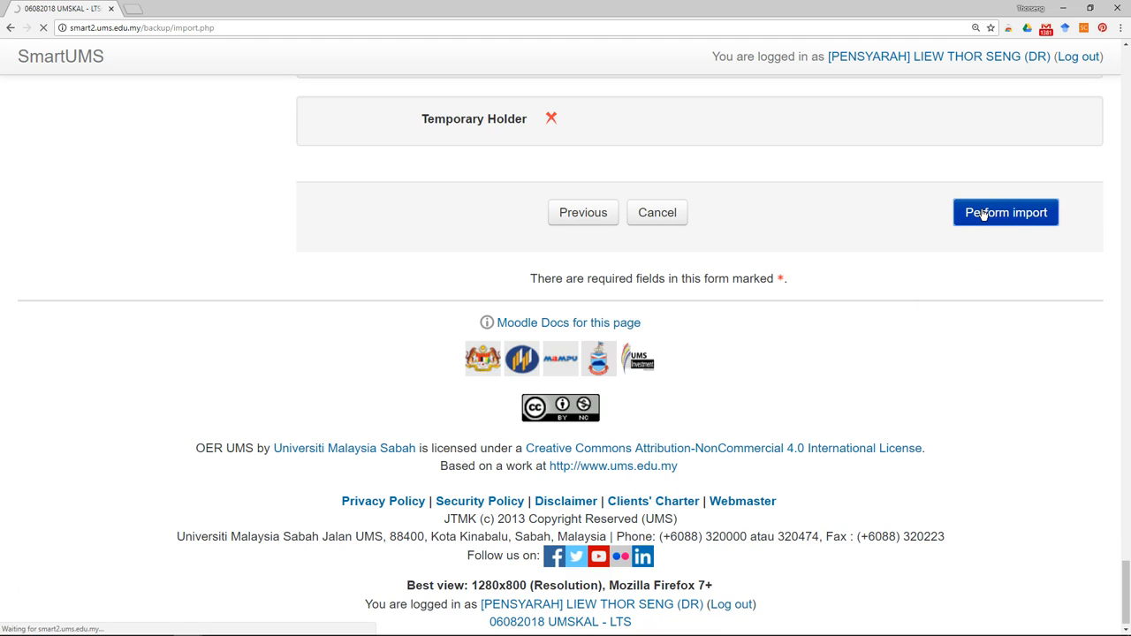
left_click(1006, 212)
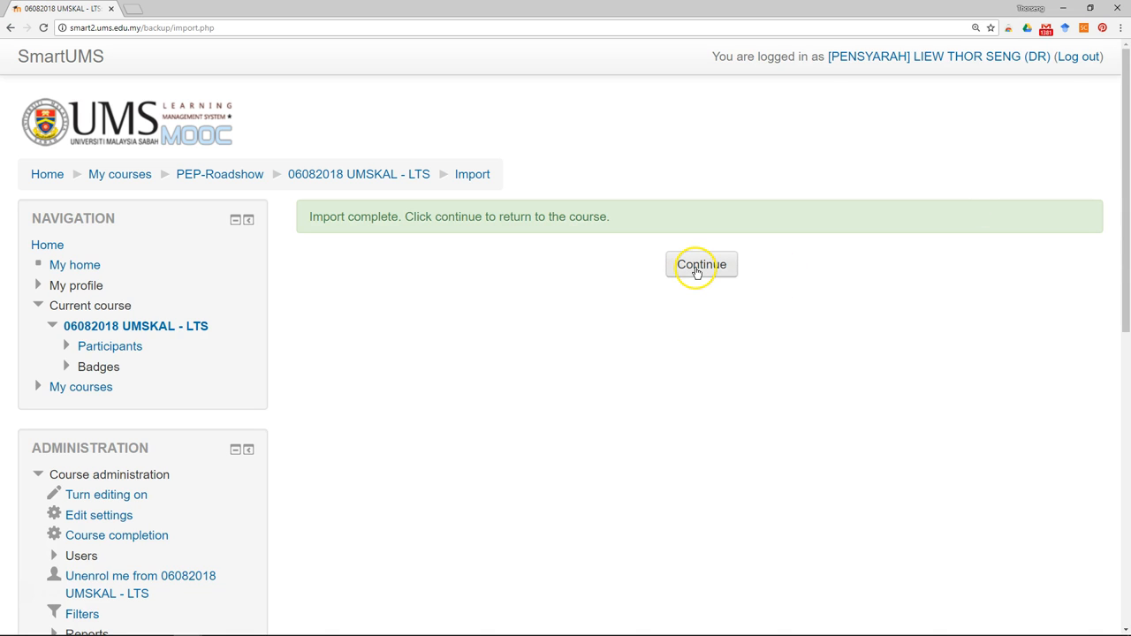
Step: Continue back to the course page and scroll through the imported Introduction for SB30303 section
left_click(700, 265)
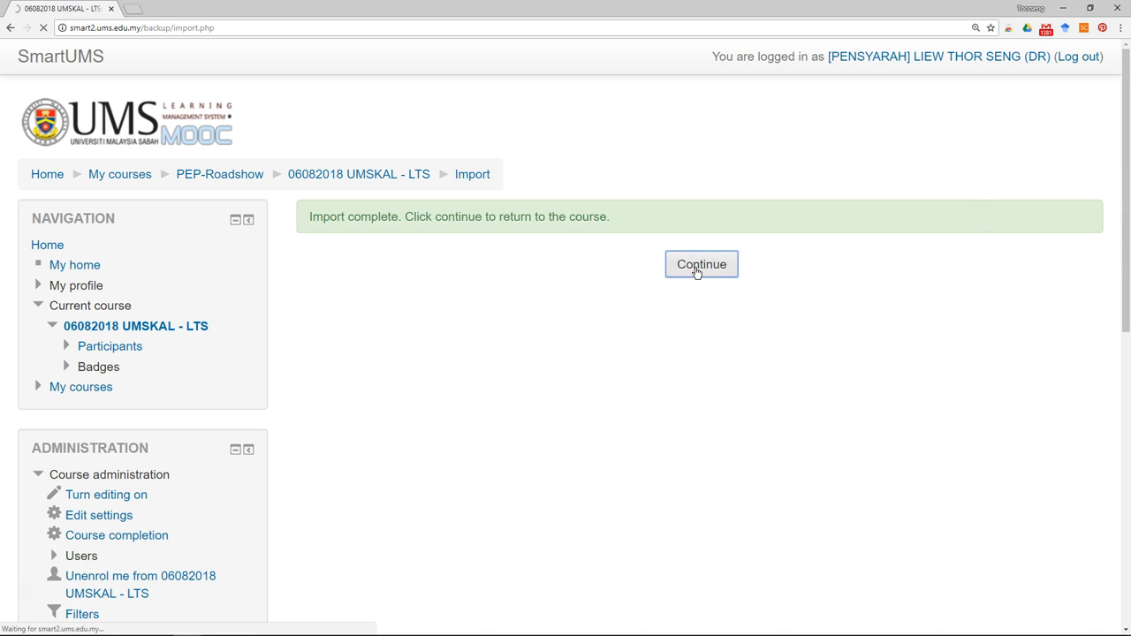
left_click(699, 265)
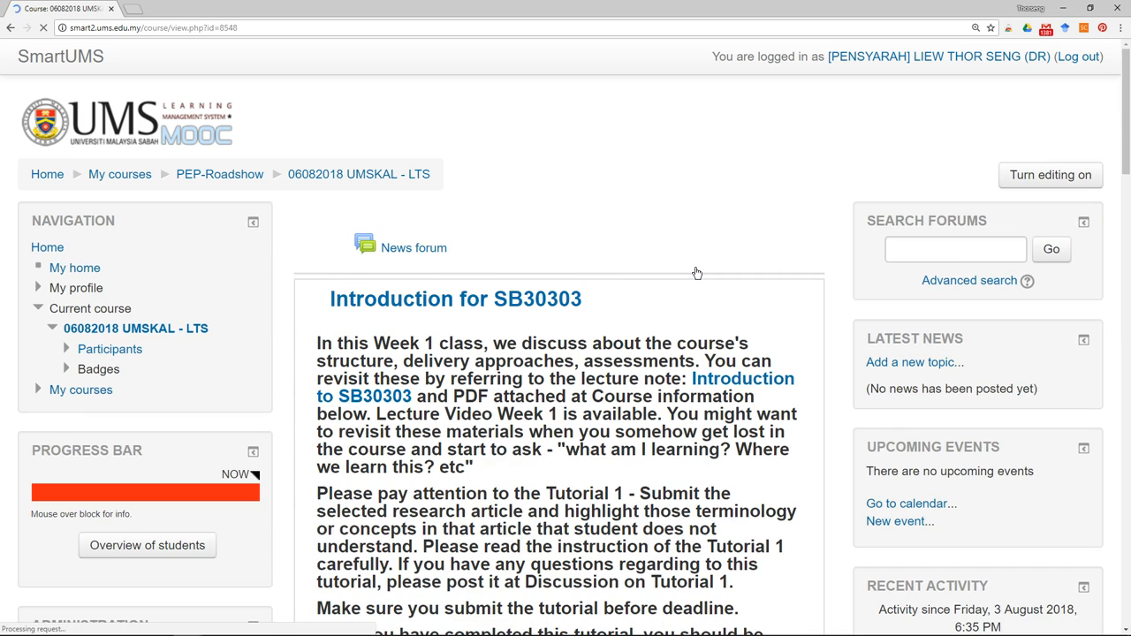
scroll("down", 3)
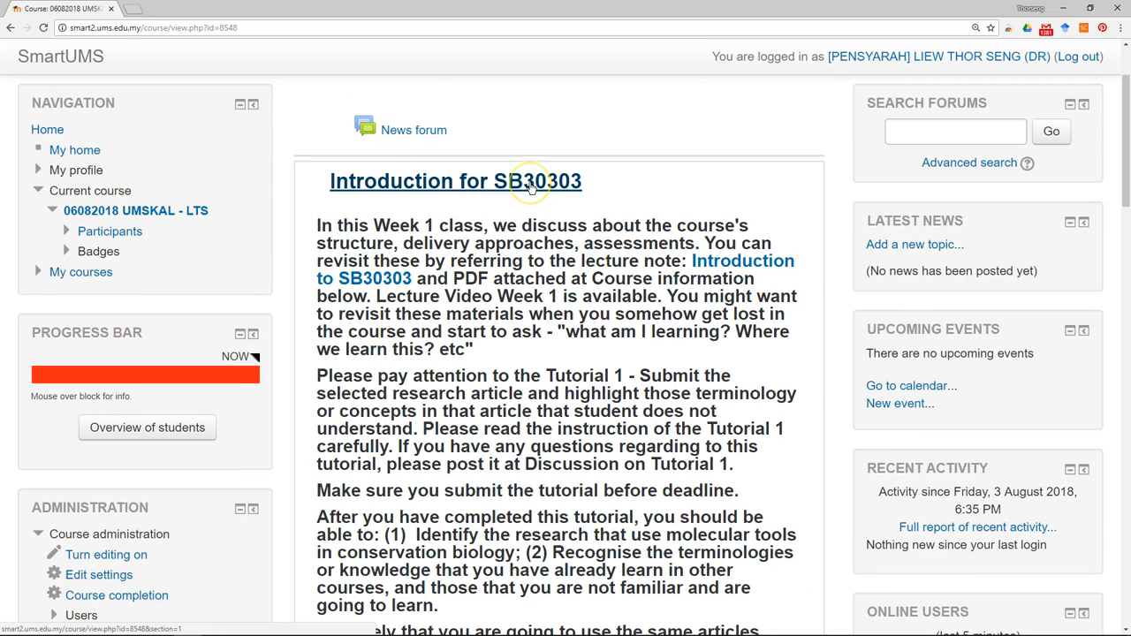
scroll("down", 3)
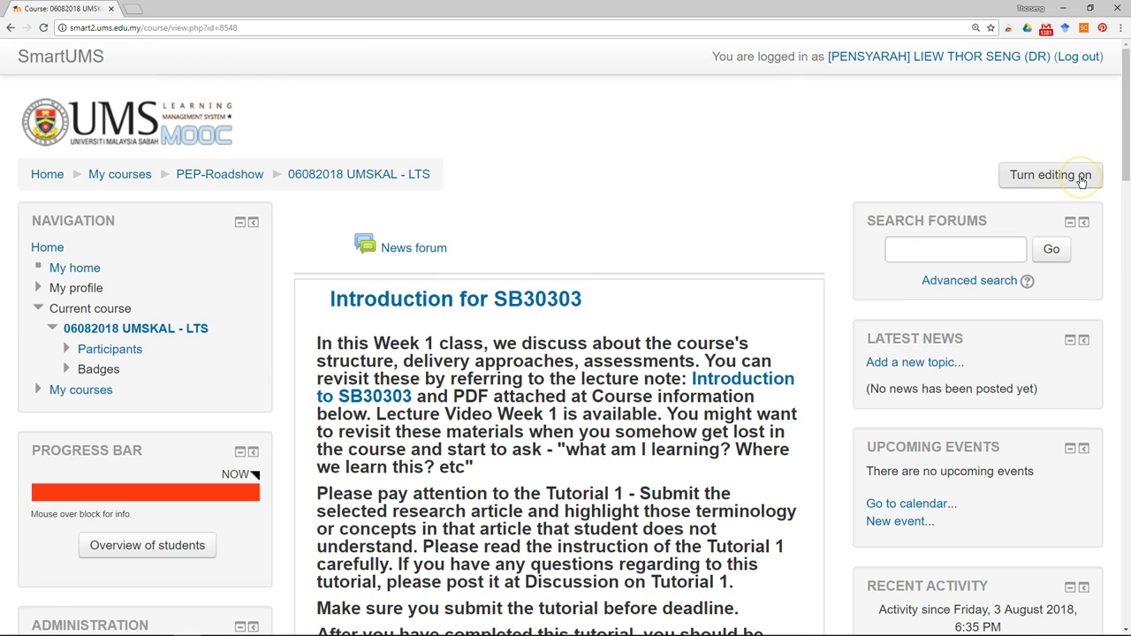
Step: Turn editing on for the 06082018 UMSKAL - LTS course
left_click(1075, 175)
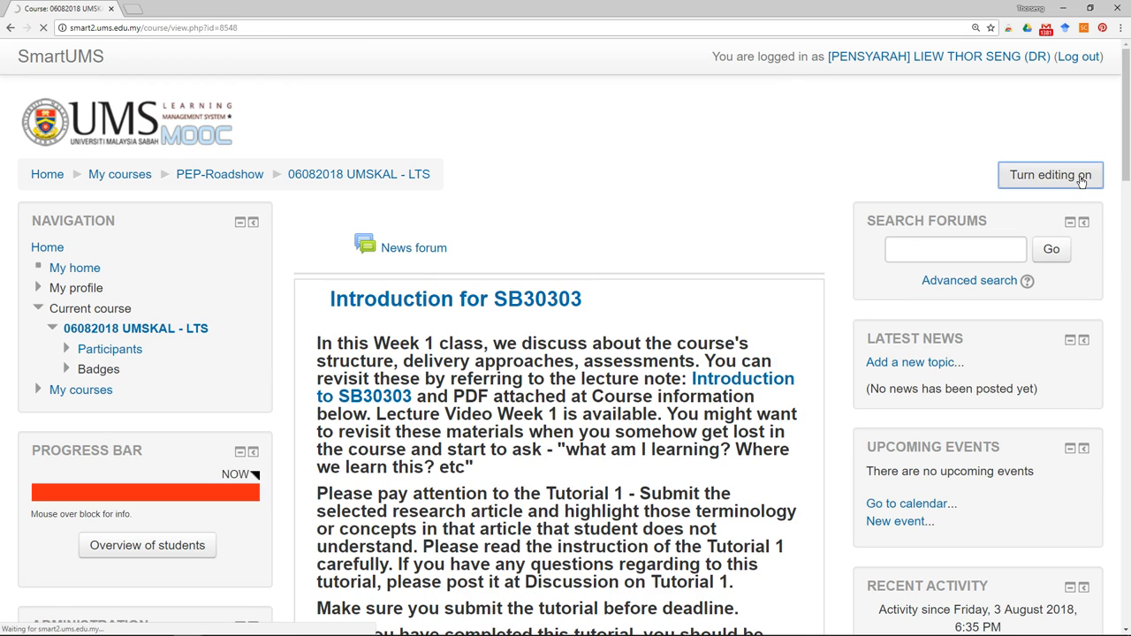
left_click(1050, 175)
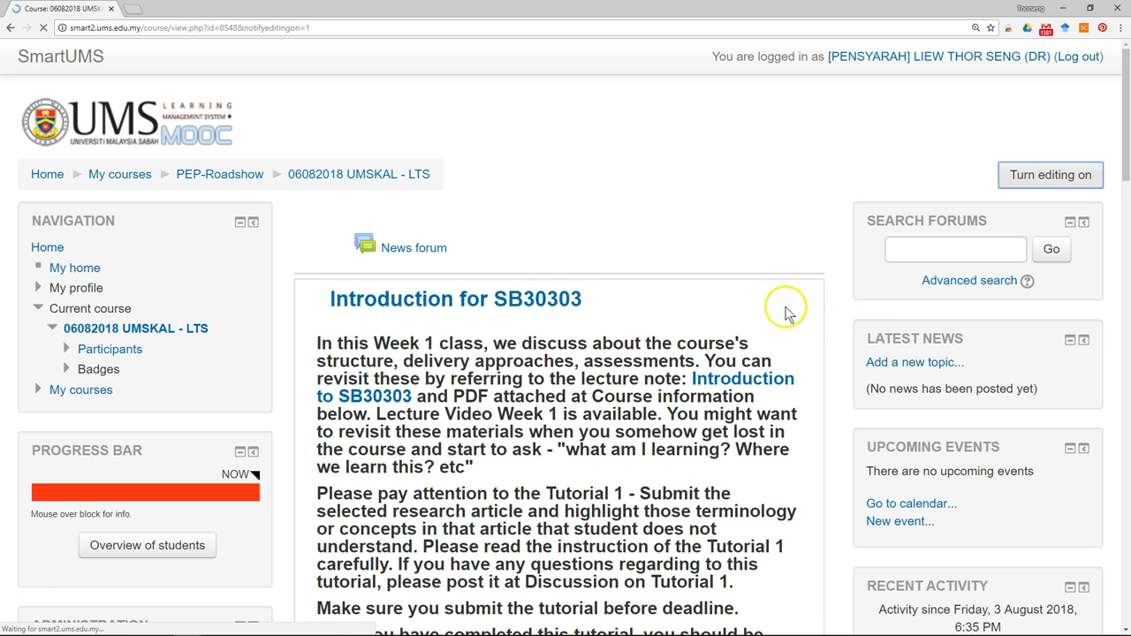